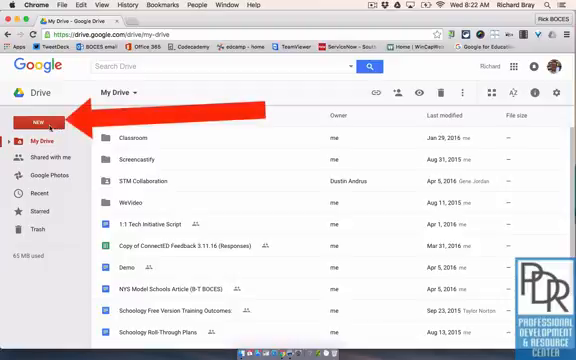
Step: Show the NEW menu in My Drive with Folder, File upload, Folder upload and Google apps
click(40, 122)
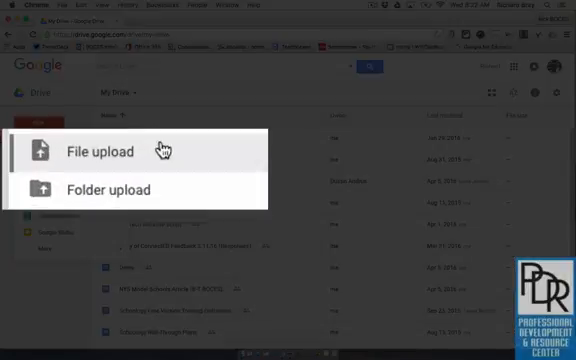
mouse_move(150, 190)
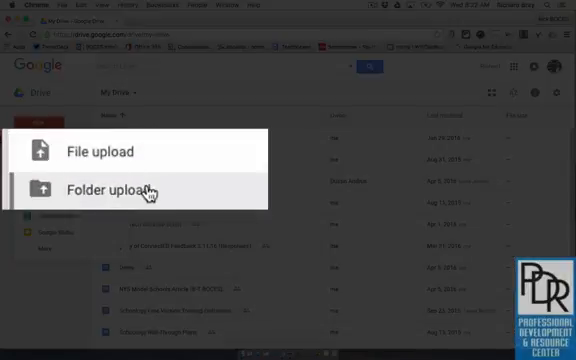
click(38, 128)
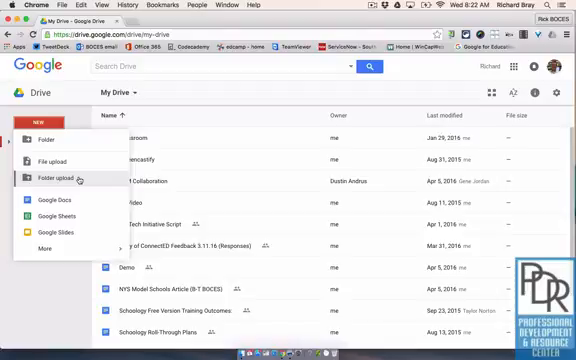
mouse_move(44, 164)
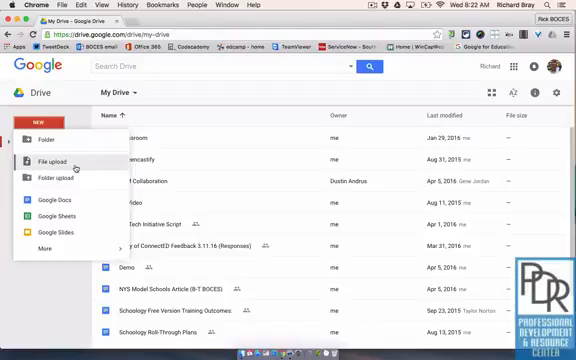
mouse_move(40, 142)
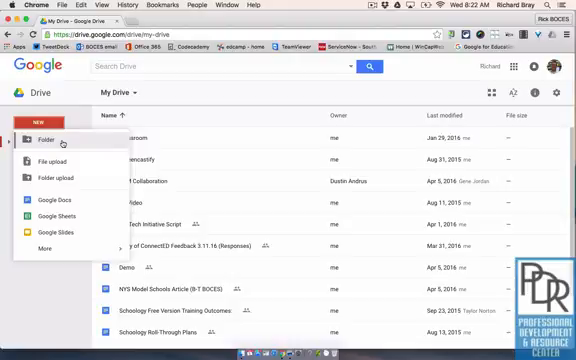
mouse_move(58, 160)
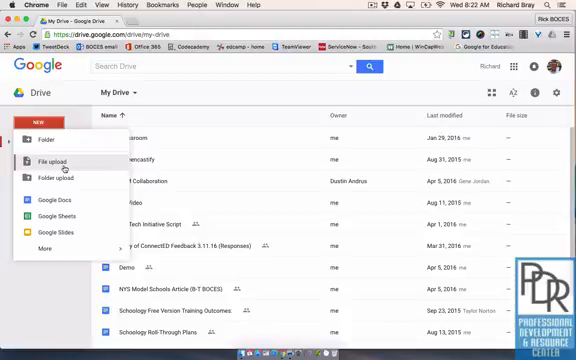
Step: Upload Purchase Confirmation.pdf from the Desktop into My Drive via File upload
click(52, 162)
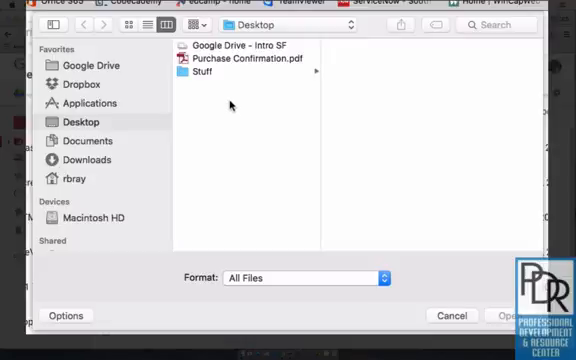
click(254, 68)
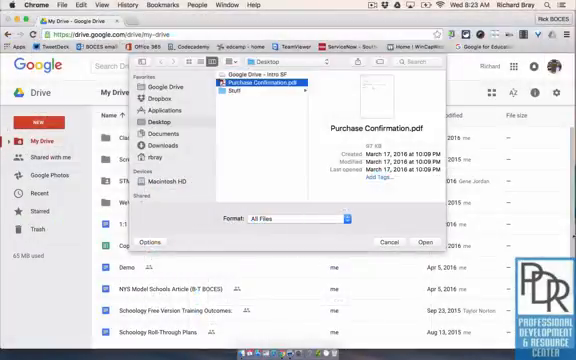
click(388, 242)
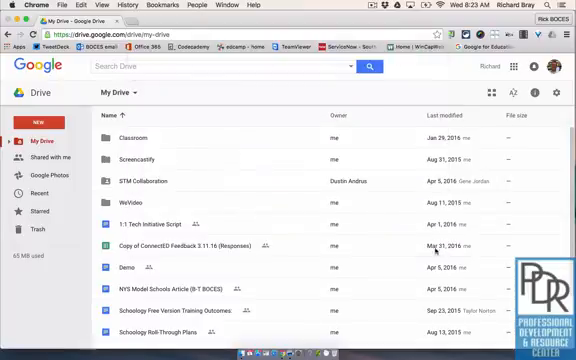